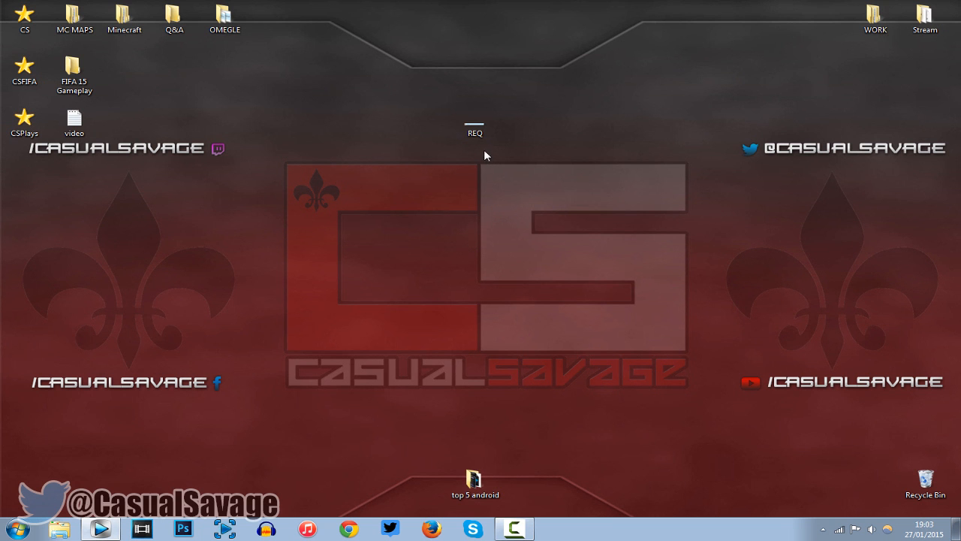
Step: Preview the football clip and bring up its event properties showing the 4.000 playback rate
double_click(475, 127)
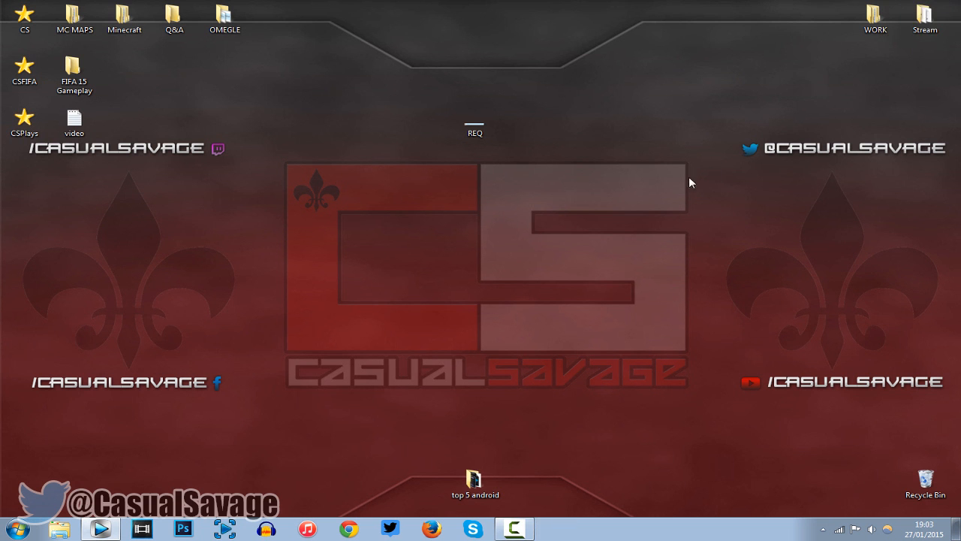
mouse_move(667, 197)
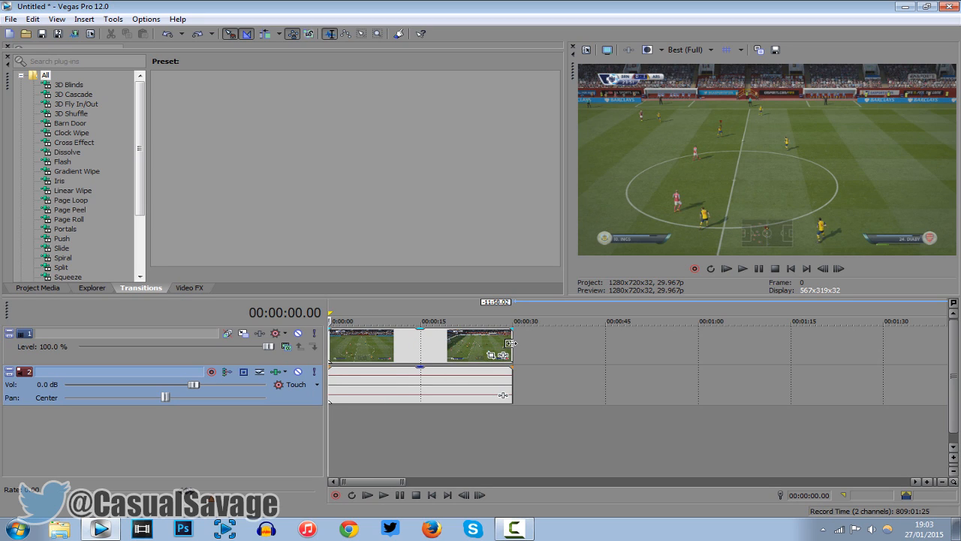
mouse_move(510, 343)
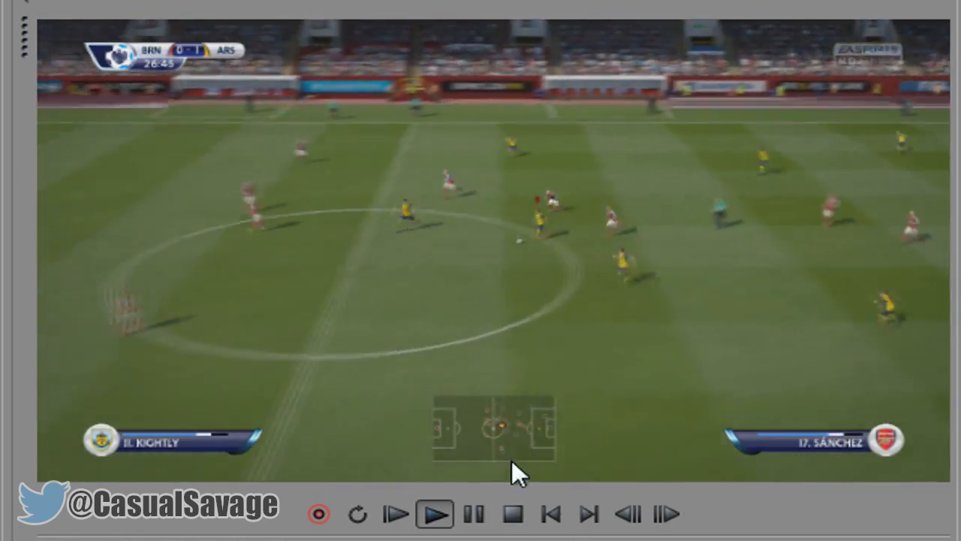
click(473, 514)
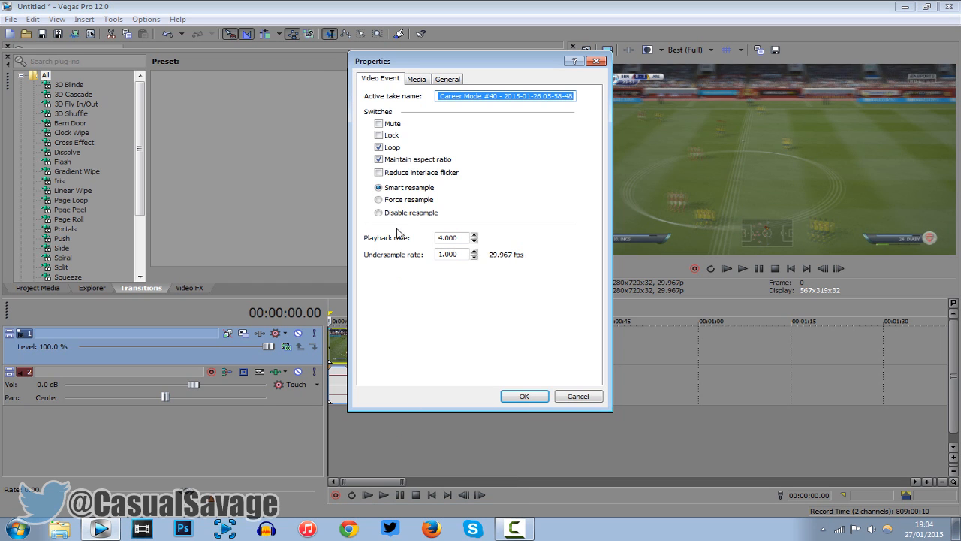
Step: Disable resampling for the 4.000-rate clip and confirm the event properties
click(378, 213)
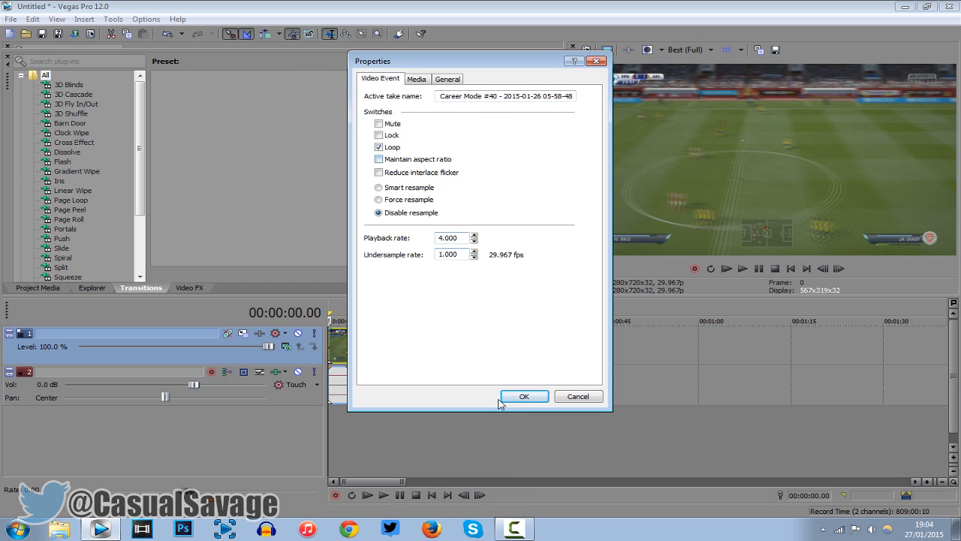
click(524, 397)
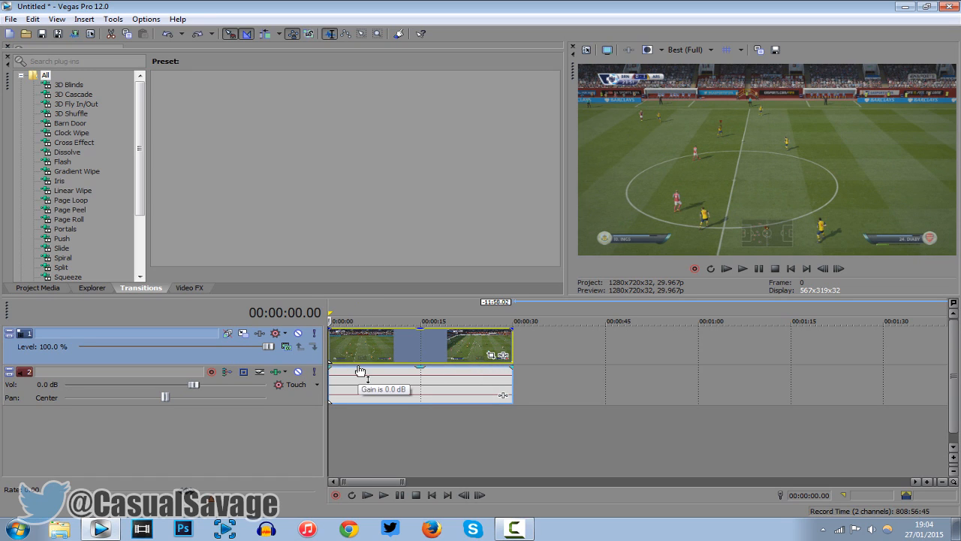
mouse_move(487, 403)
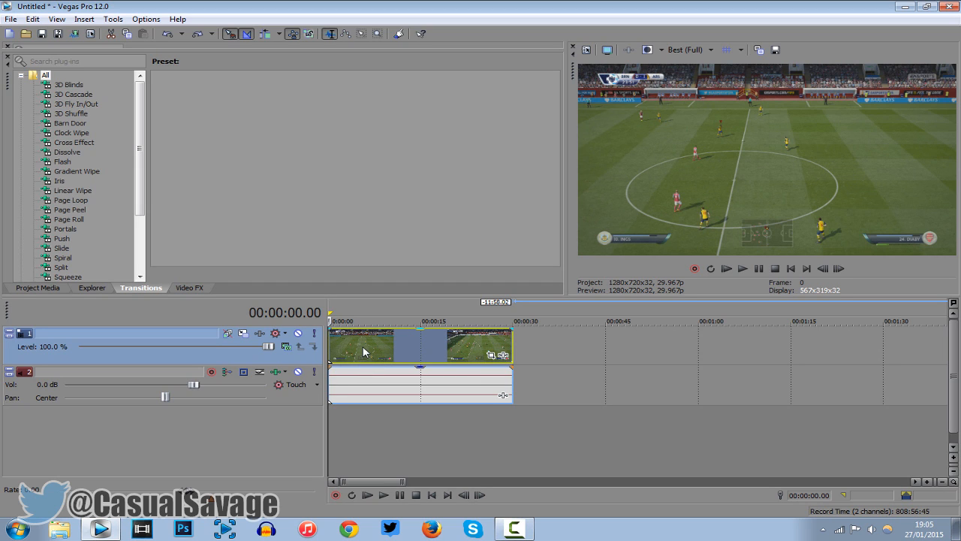
Step: Insert a velocity envelope on the football video event from its context menu
right_click(363, 351)
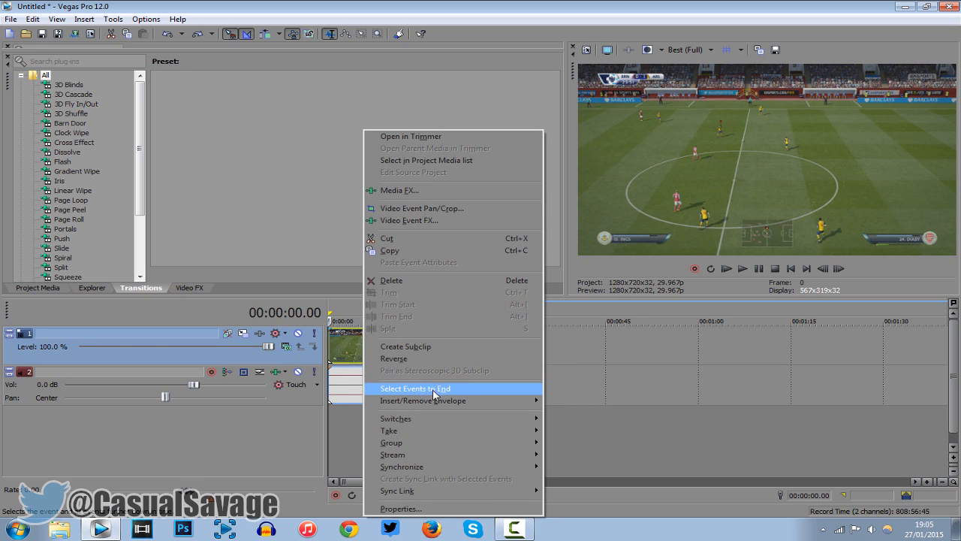
mouse_move(423, 399)
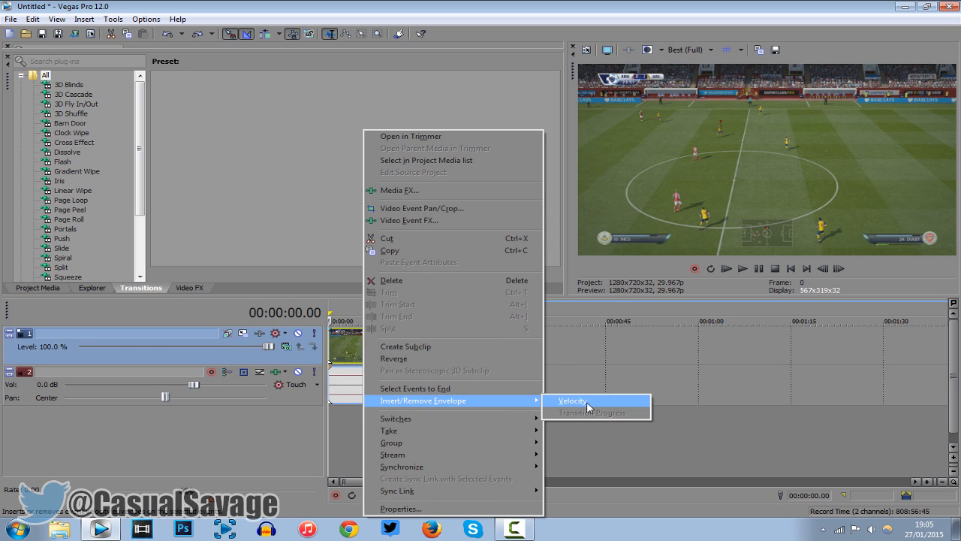
click(574, 400)
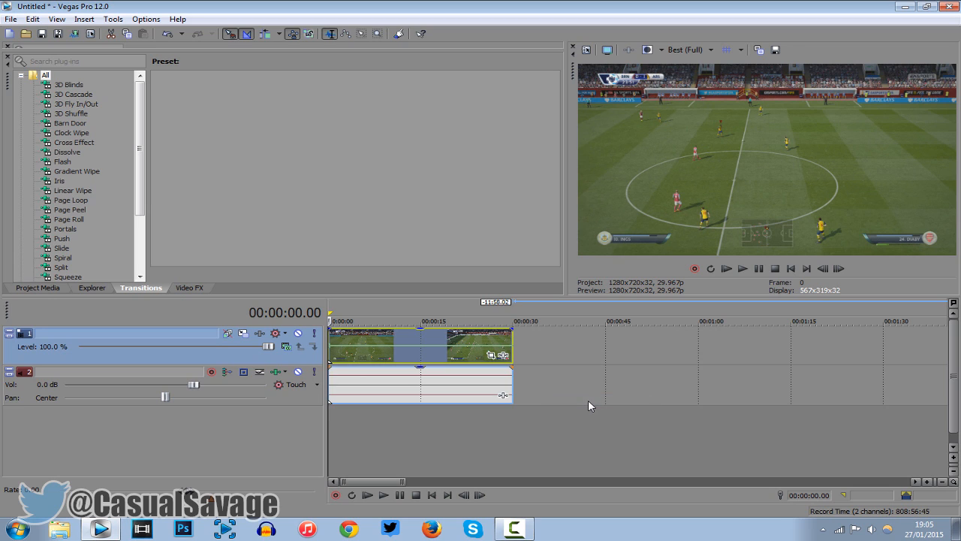
mouse_move(379, 222)
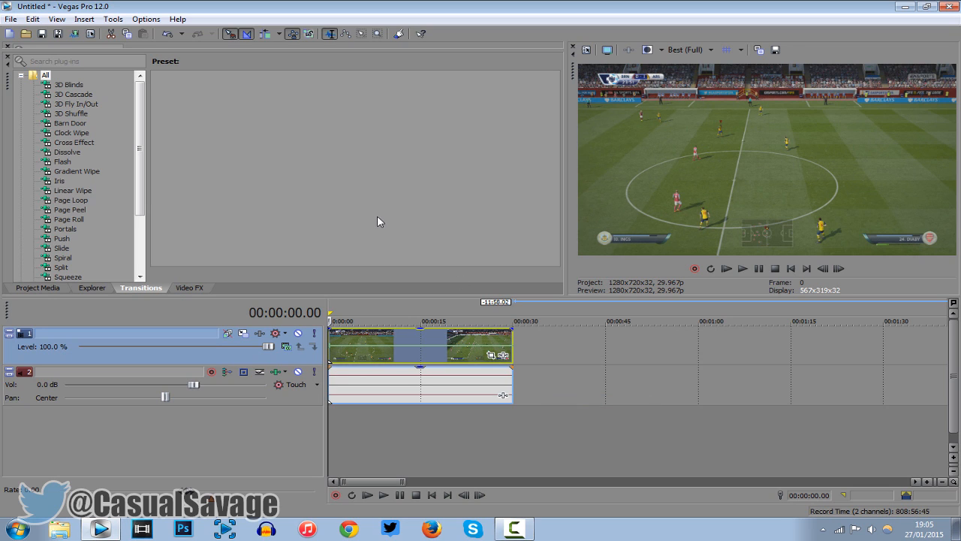
mouse_move(427, 355)
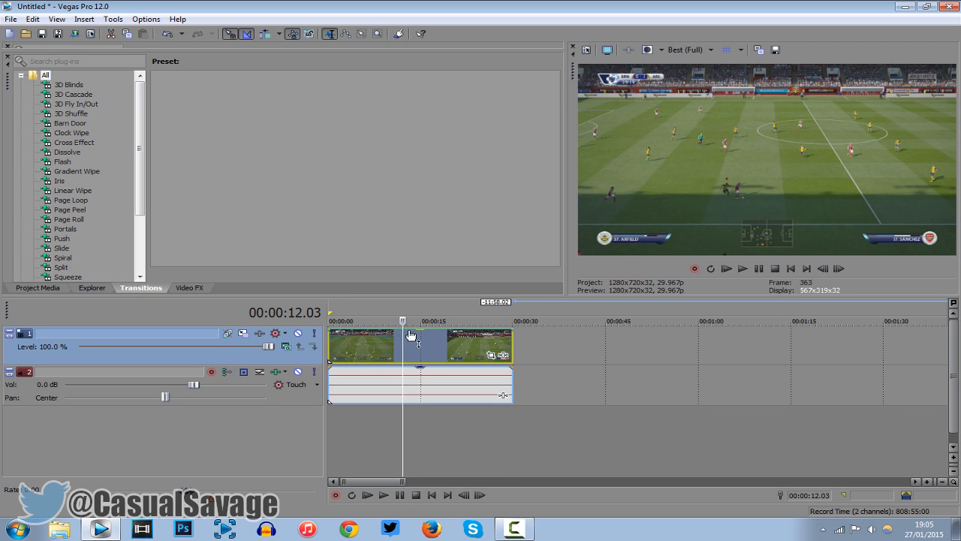
mouse_move(344, 348)
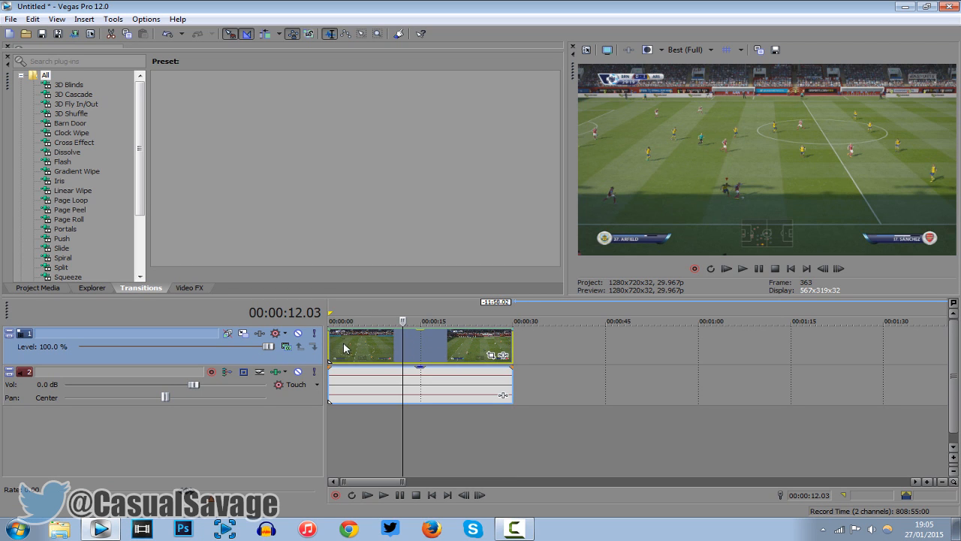
click(348, 347)
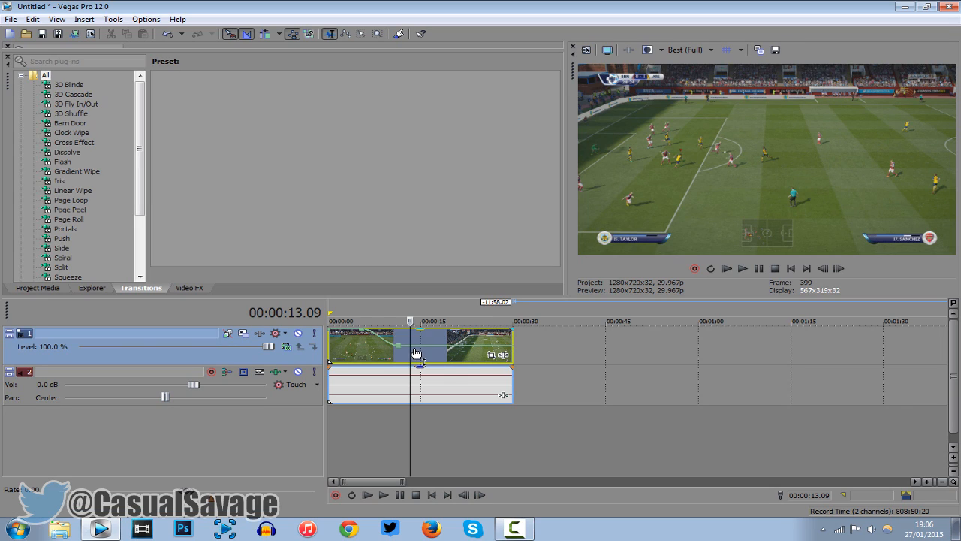
Step: Add envelope points shaping a speed dip mid-clip, then return playback to review it
right_click(415, 352)
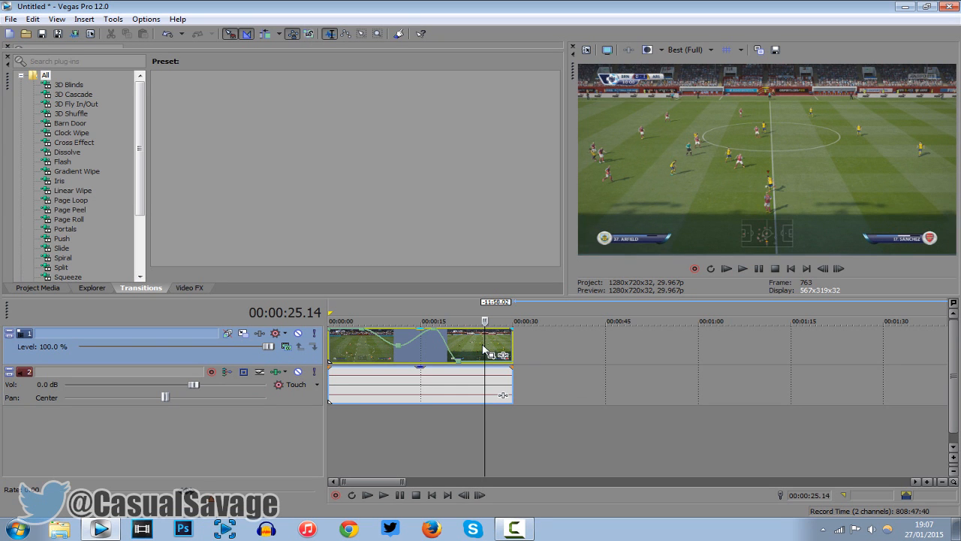
click(388, 322)
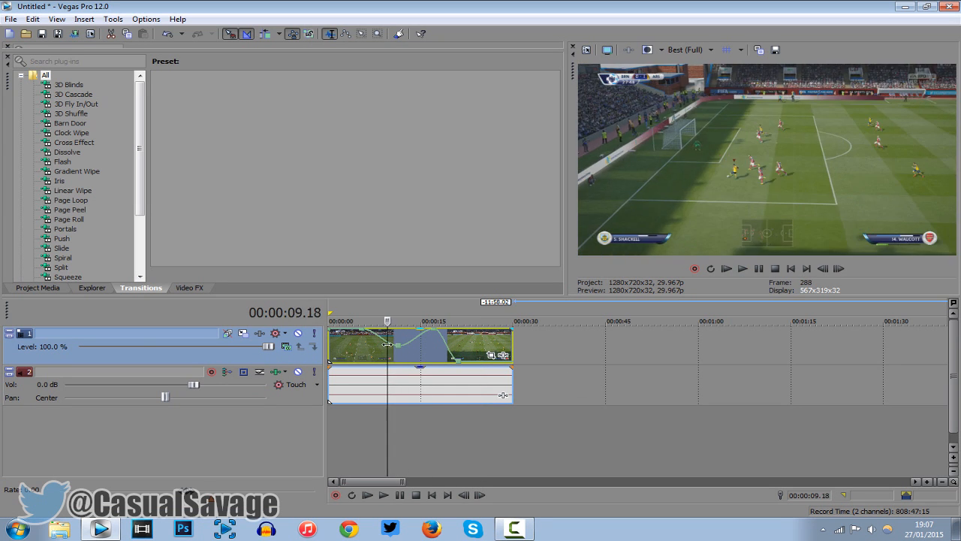